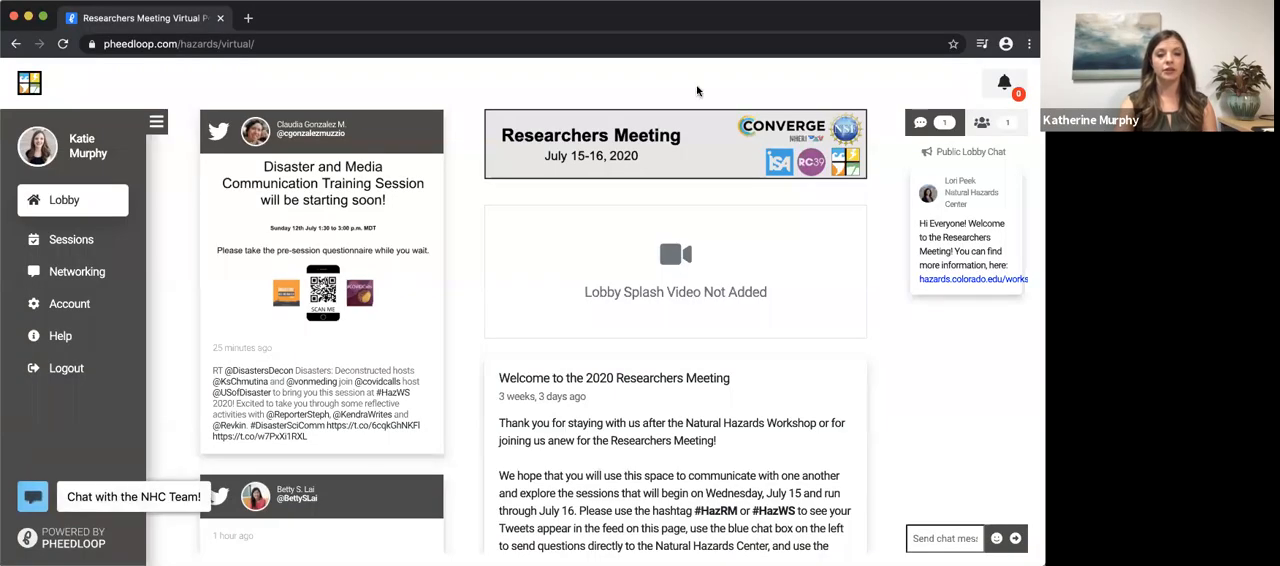
{"action": "mouse_move", "coordinate": [698, 93]}
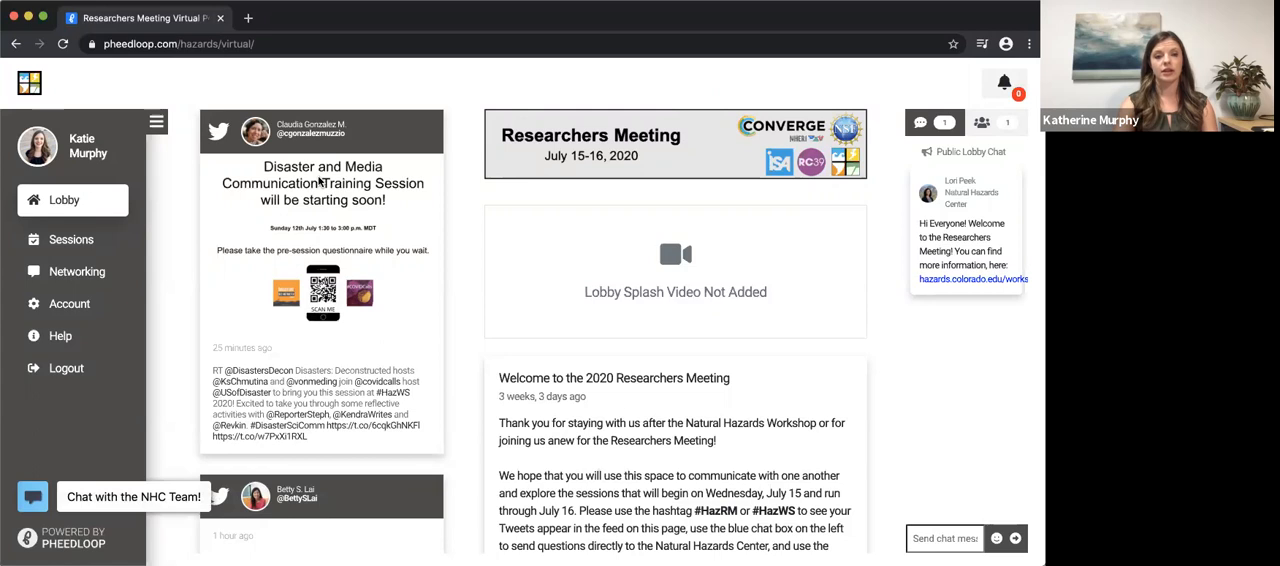
Scroll the portal page and go to the Sessions schedule.
{"action": "scroll", "scroll_direction": "down", "scroll_amount": 3}
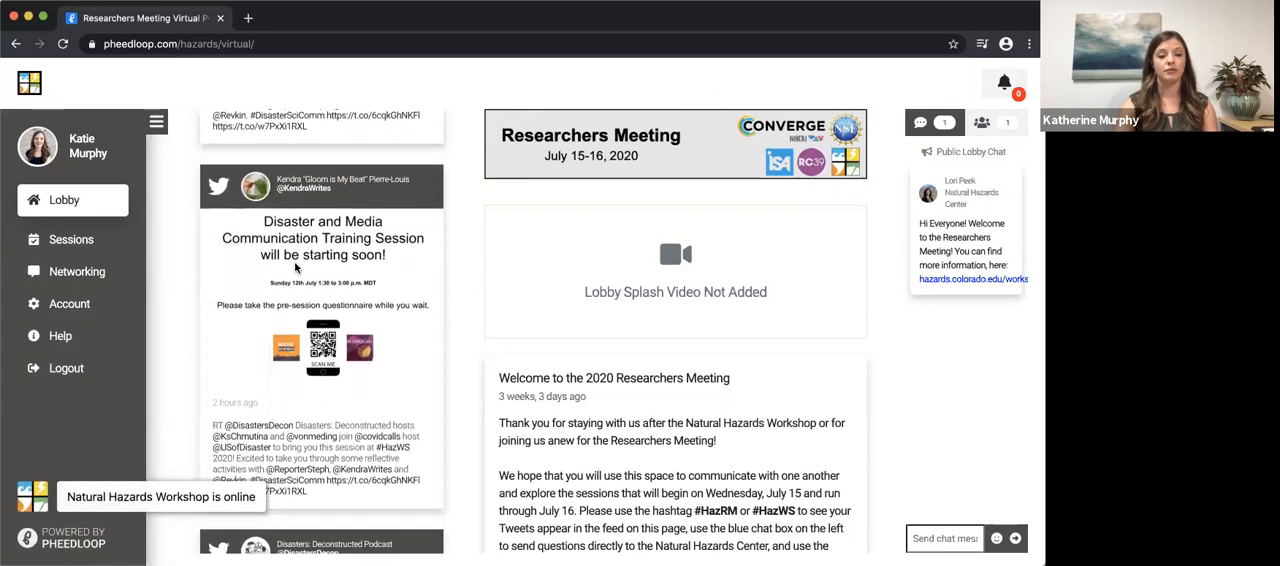
{"action": "scroll", "scroll_direction": "down", "scroll_amount": 3}
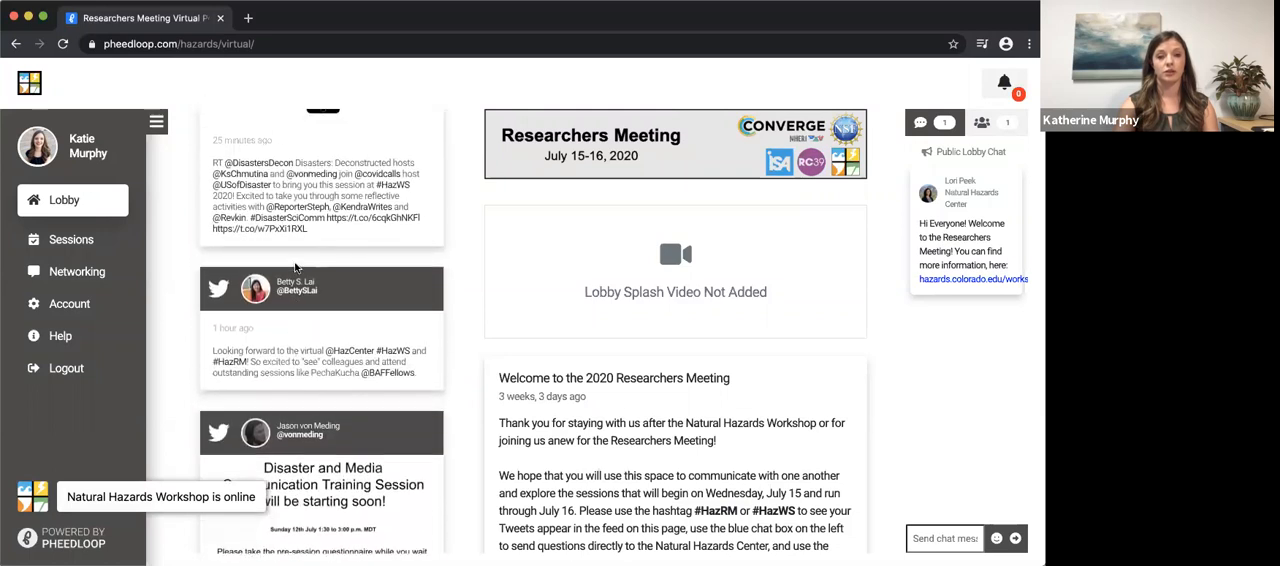
{"action": "scroll", "scroll_direction": "down", "scroll_amount": 3}
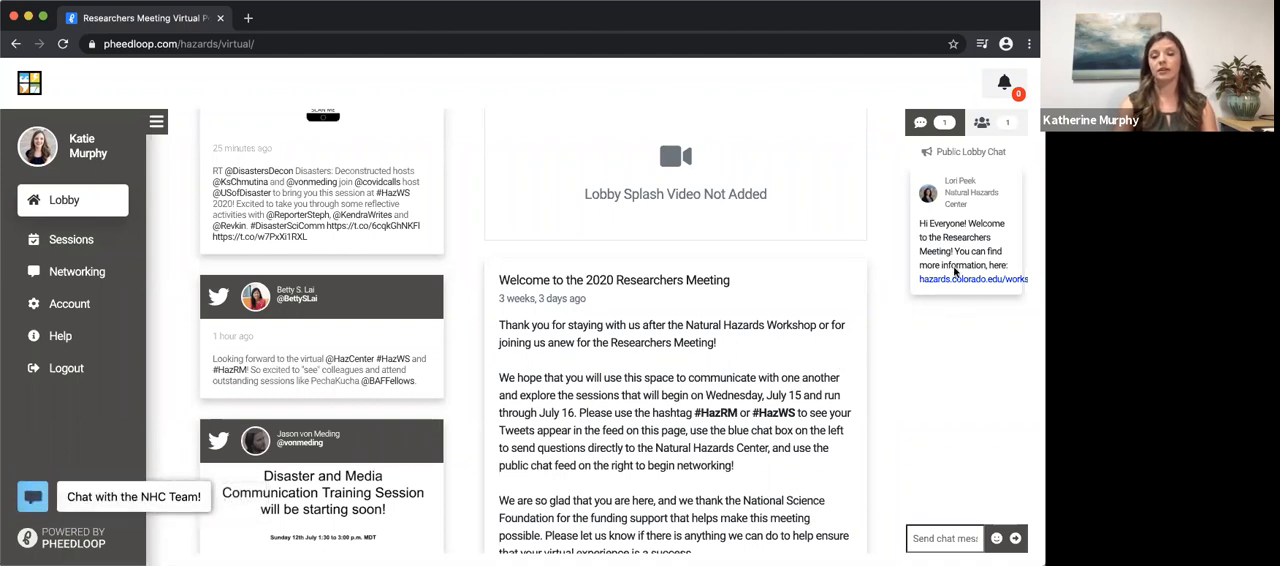
{"action": "mouse_move", "coordinate": [910, 303]}
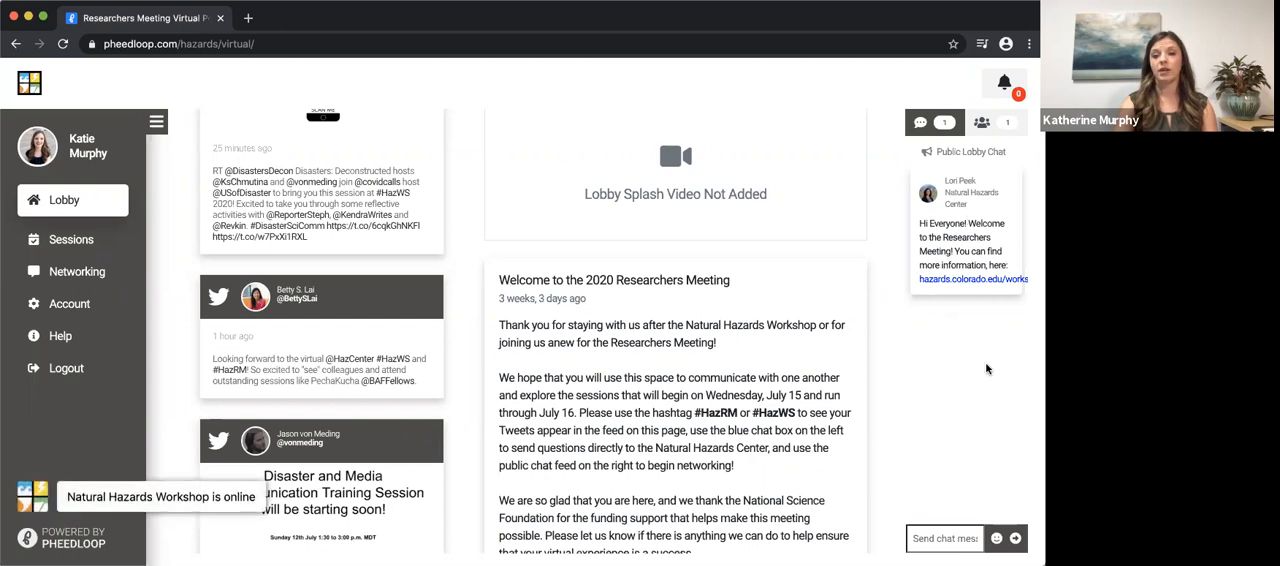
{"action": "mouse_move", "coordinate": [980, 390]}
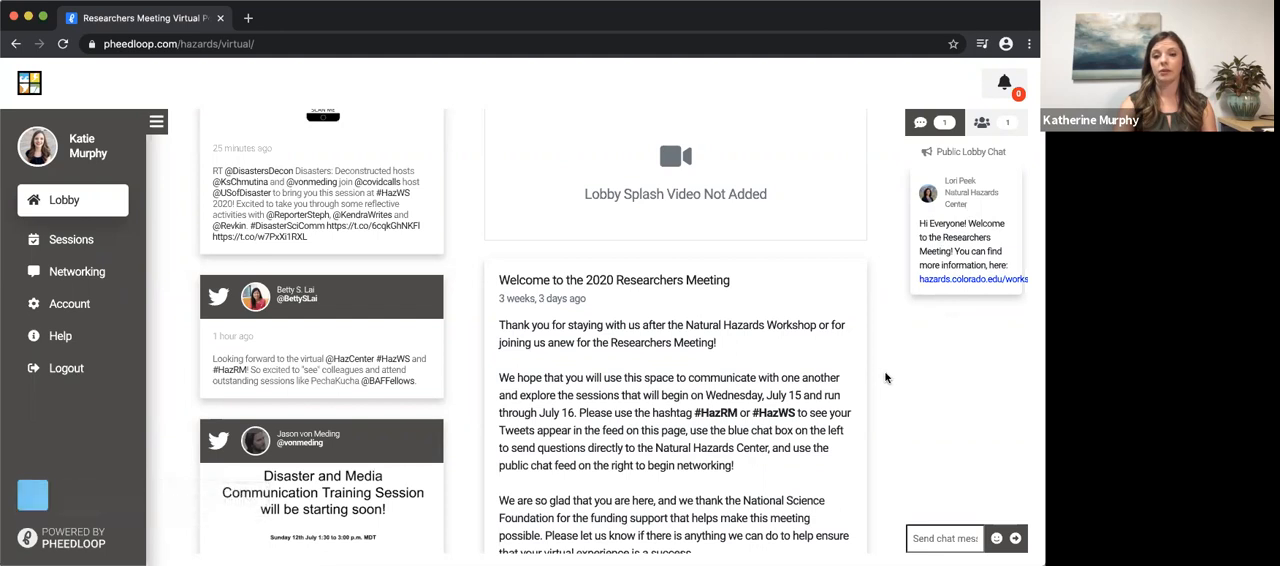
{"action": "mouse_move", "coordinate": [535, 317]}
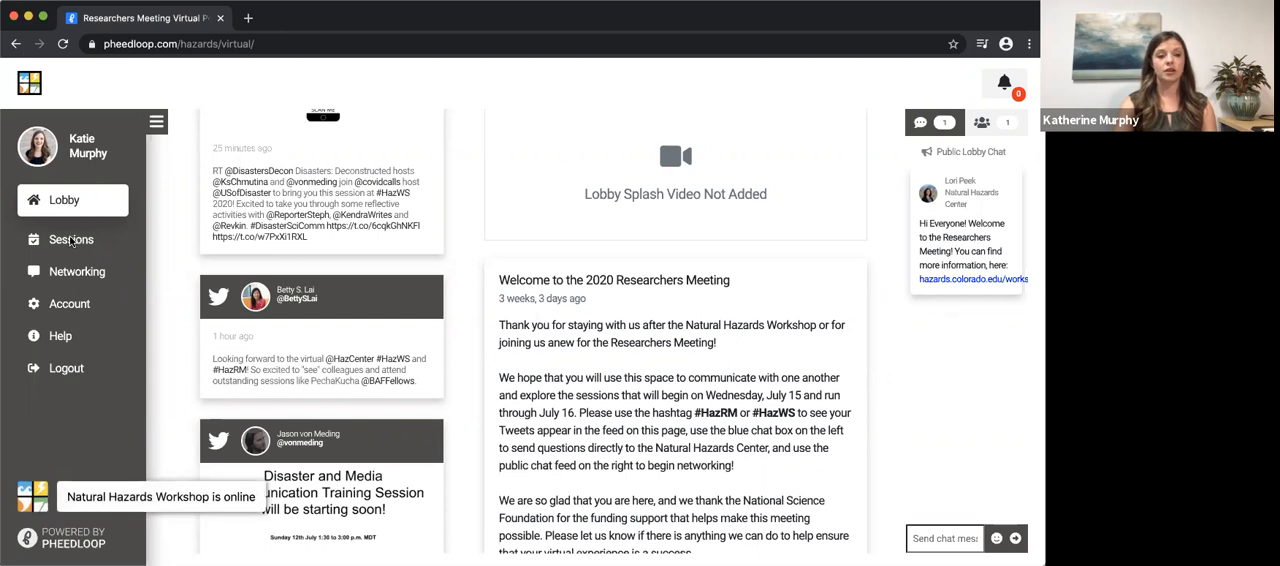
{"action": "left_click", "coordinate": [71, 239]}
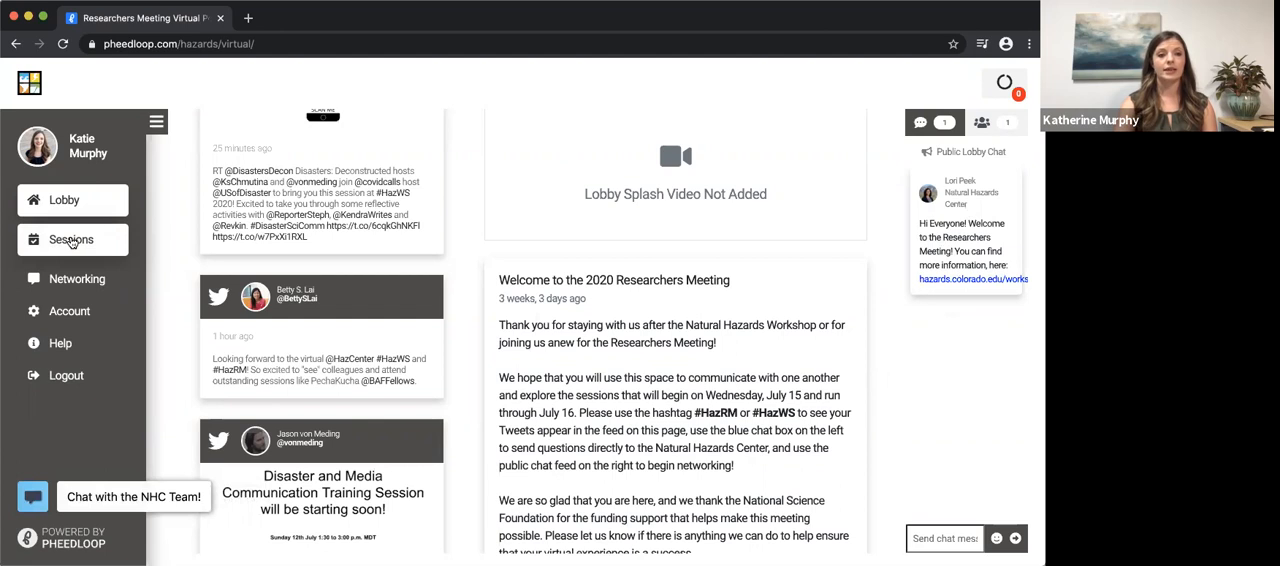
{"action": "left_click", "coordinate": [71, 239]}
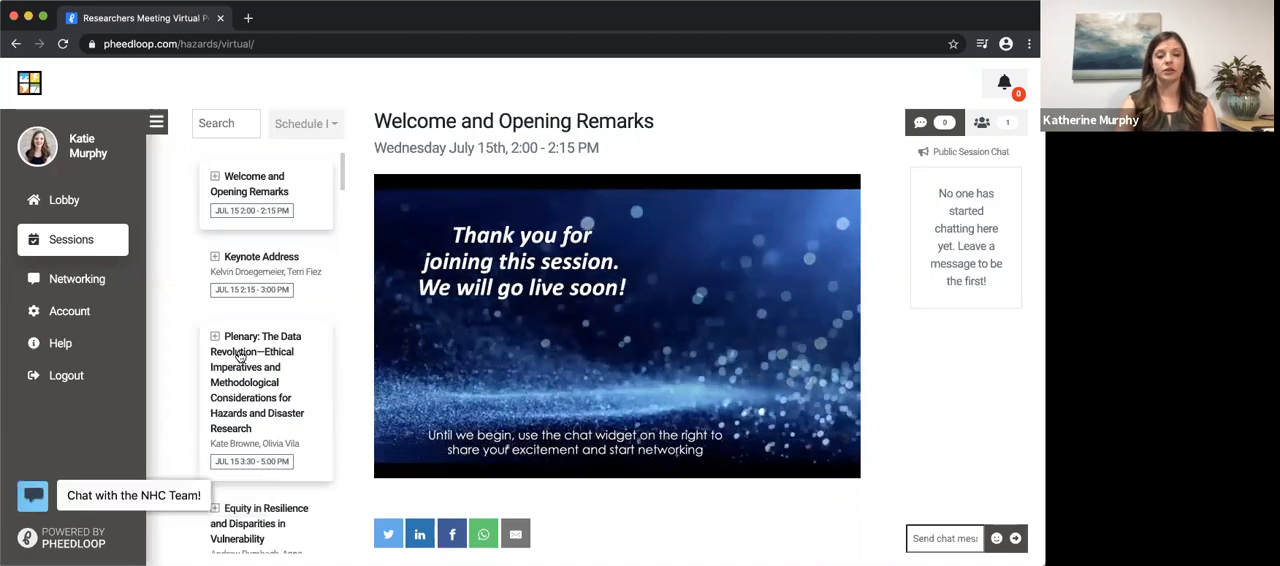
Open 'Plenary: The Data Revolution' and scroll through its session page.
{"action": "left_click", "coordinate": [256, 382]}
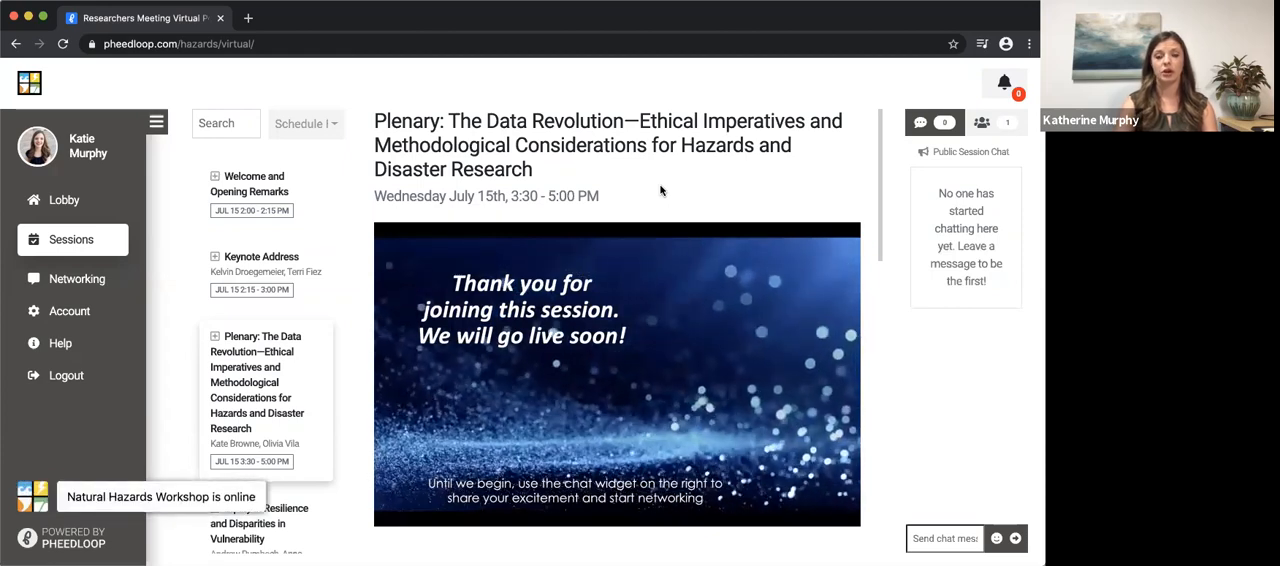
{"action": "scroll", "scroll_direction": "down", "scroll_amount": 3}
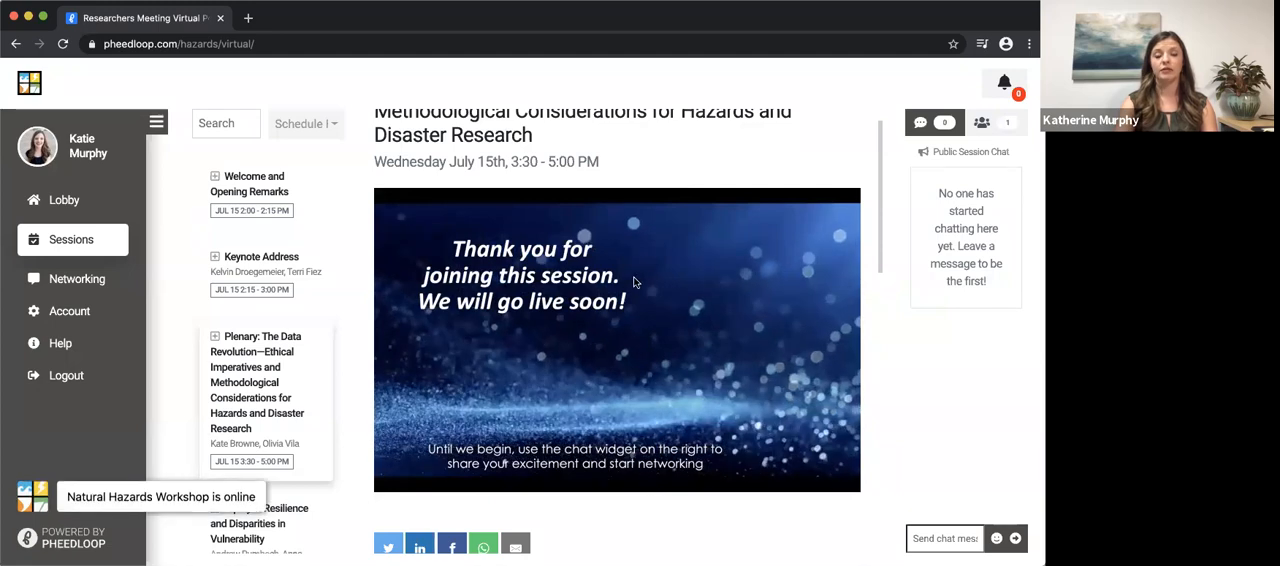
{"action": "mouse_move", "coordinate": [630, 310]}
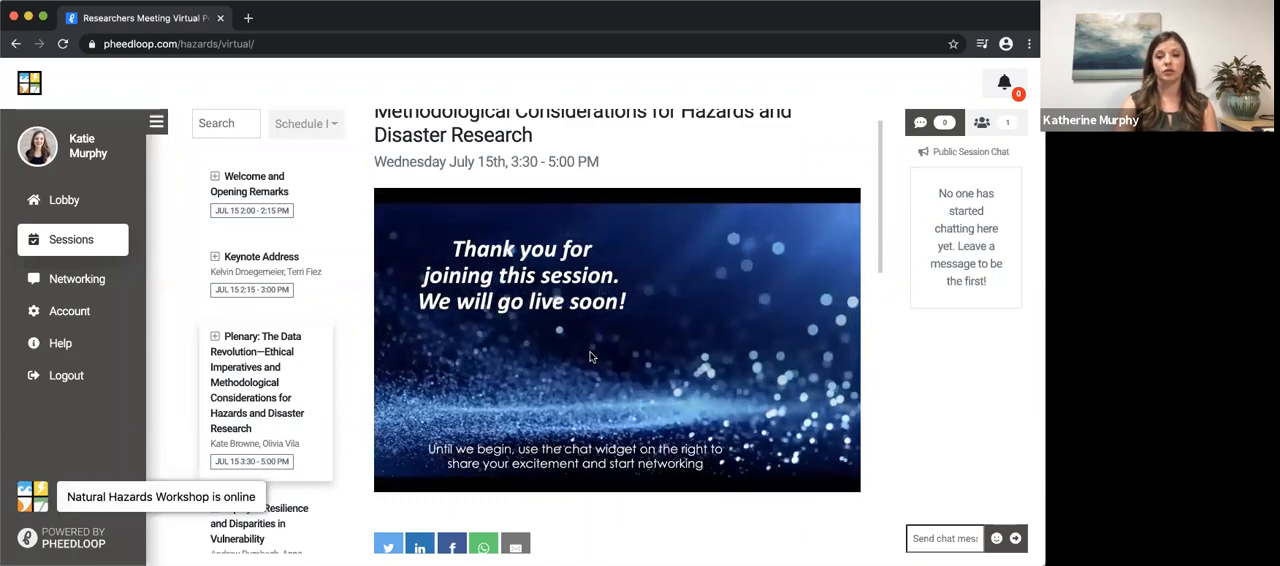
{"action": "scroll", "scroll_direction": "down", "scroll_amount": 3}
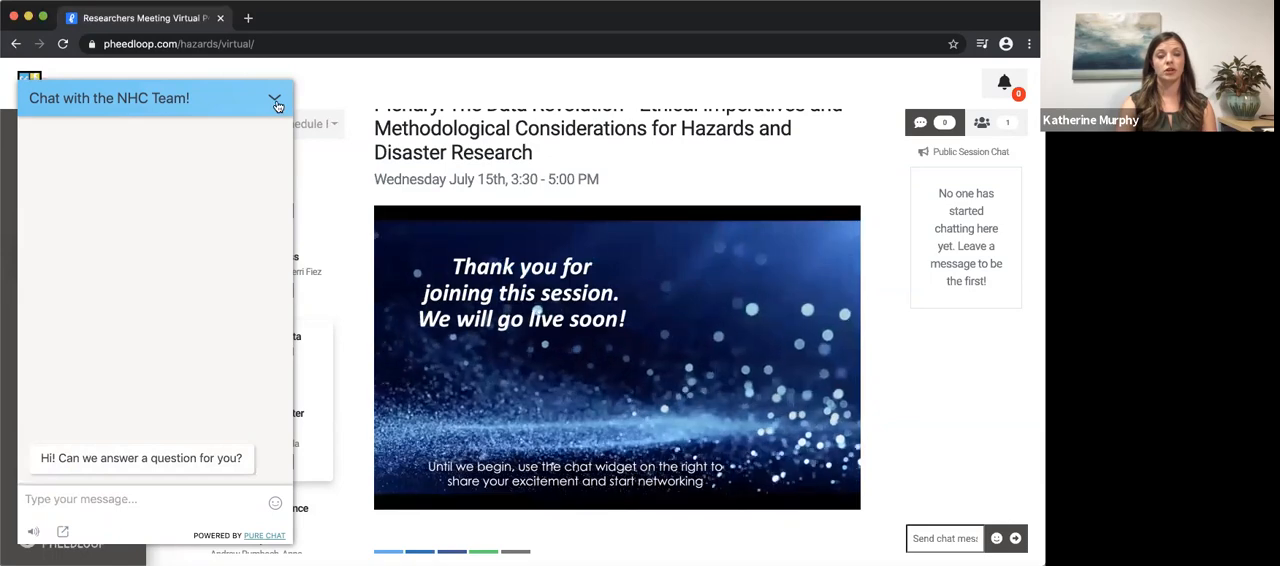
{"action": "mouse_move", "coordinate": [277, 103]}
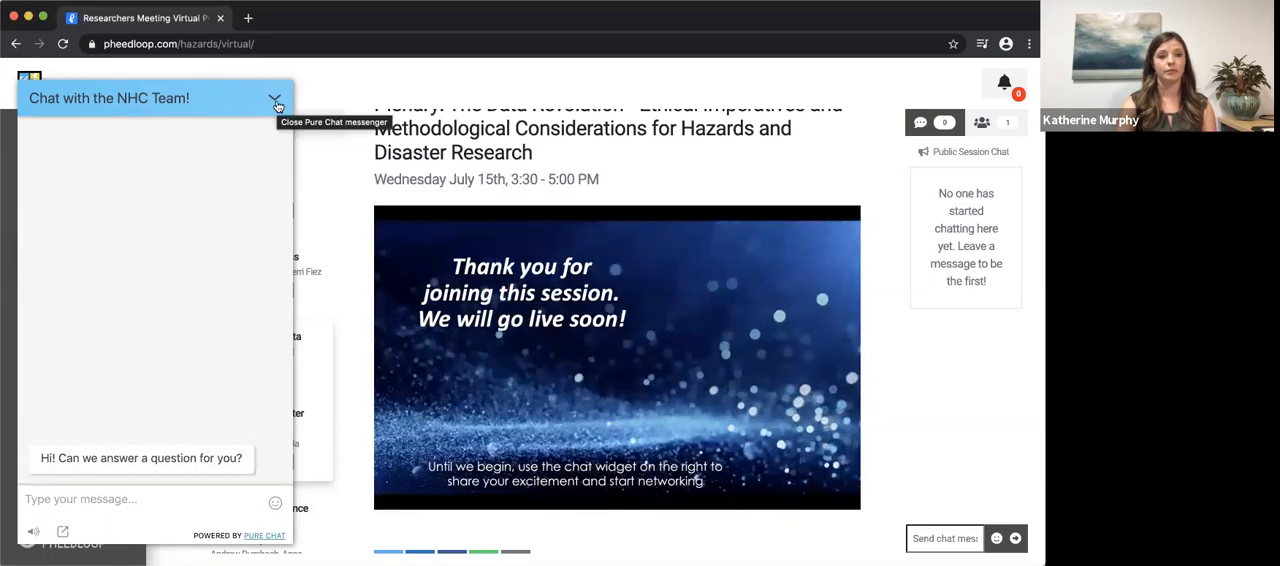
{"action": "left_click", "coordinate": [276, 102]}
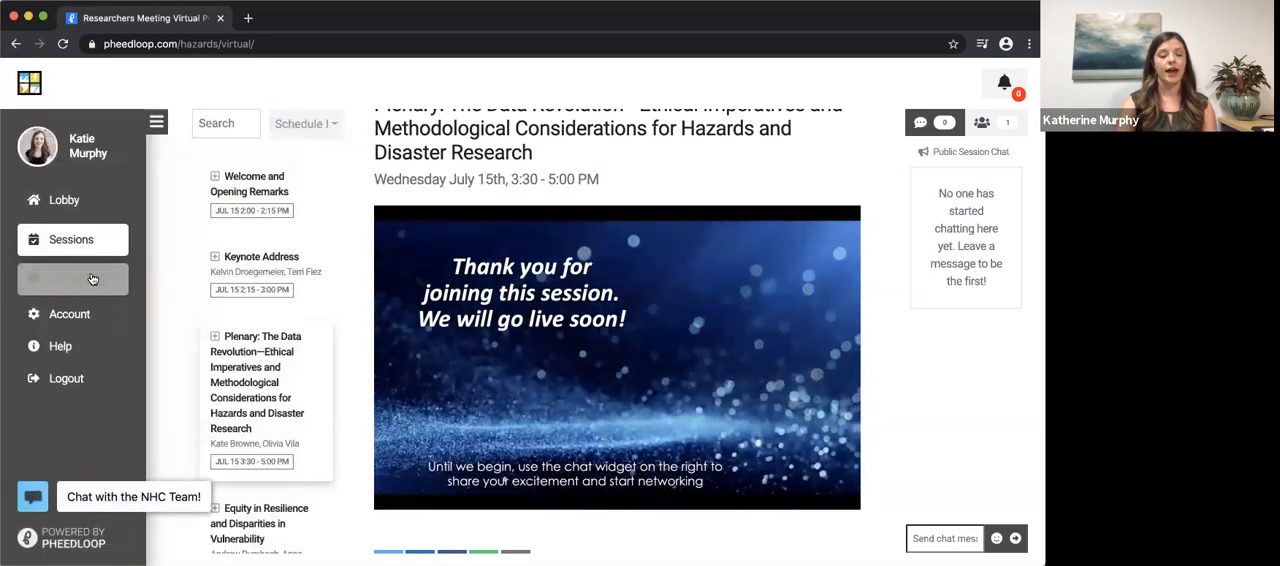
{"action": "left_click", "coordinate": [77, 279]}
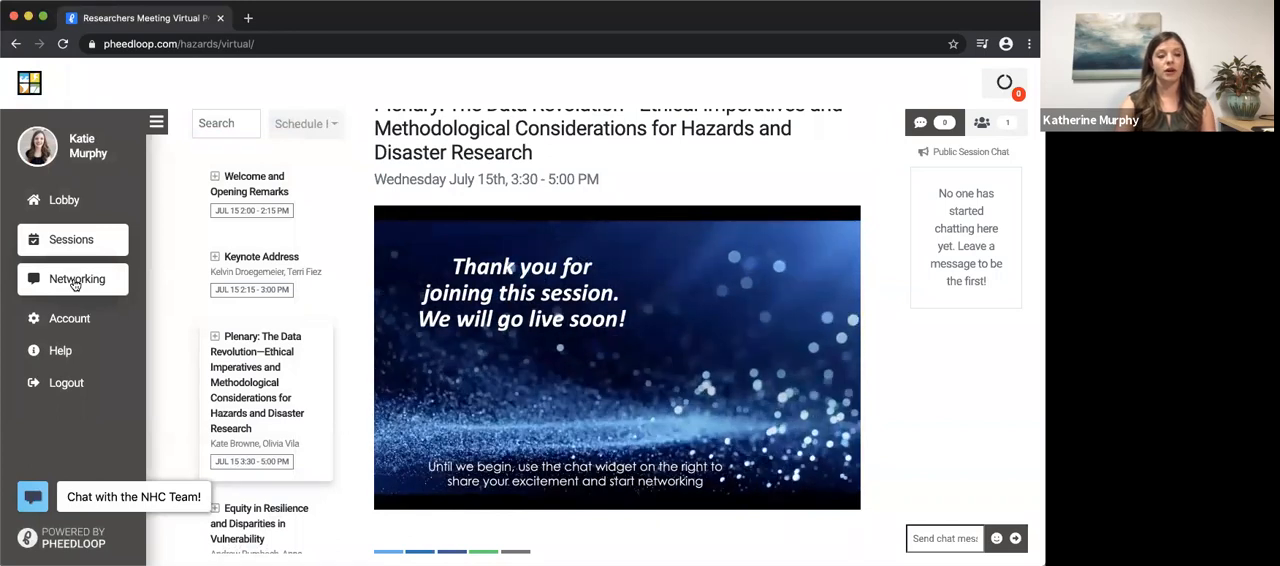
{"action": "left_click", "coordinate": [77, 279]}
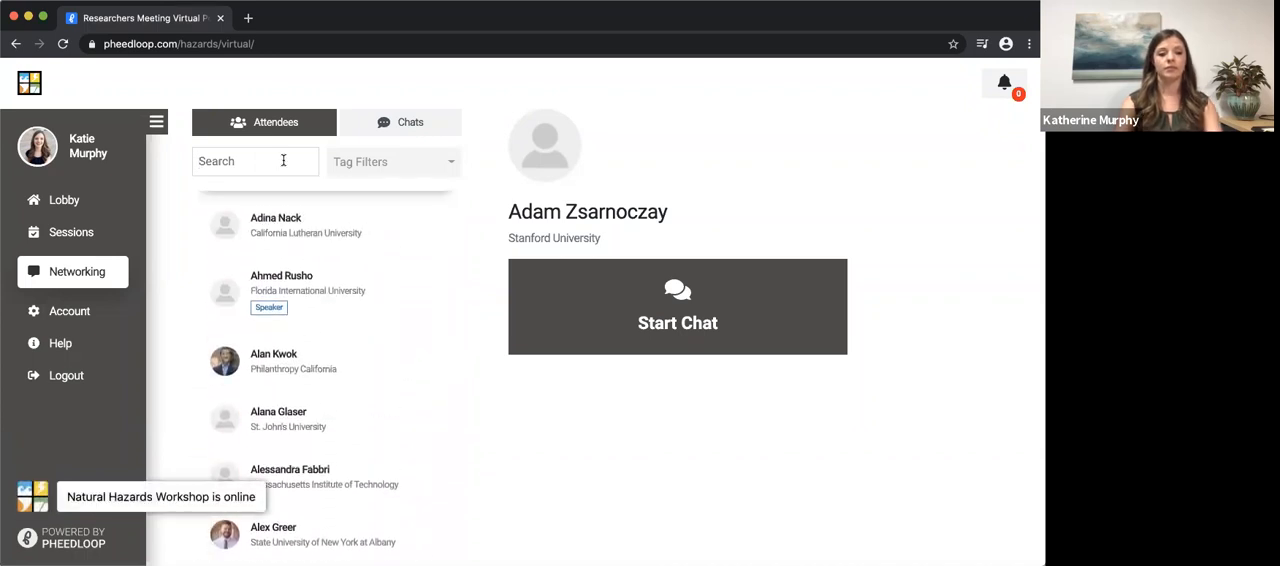
{"action": "type", "text": "jennife"}
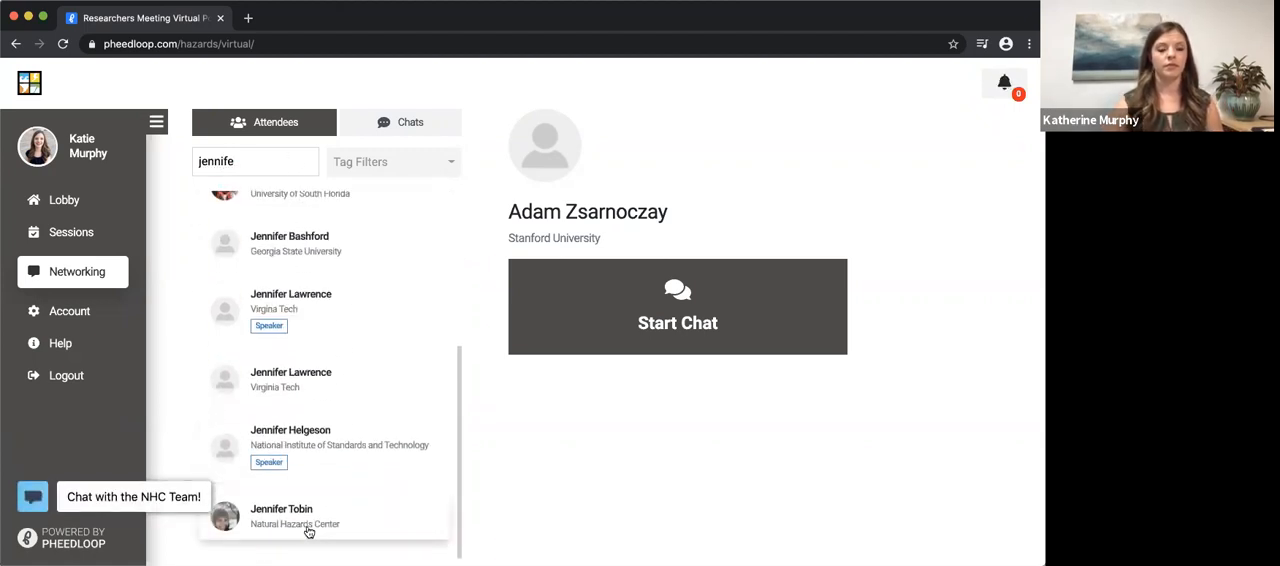
{"action": "left_click", "coordinate": [309, 516]}
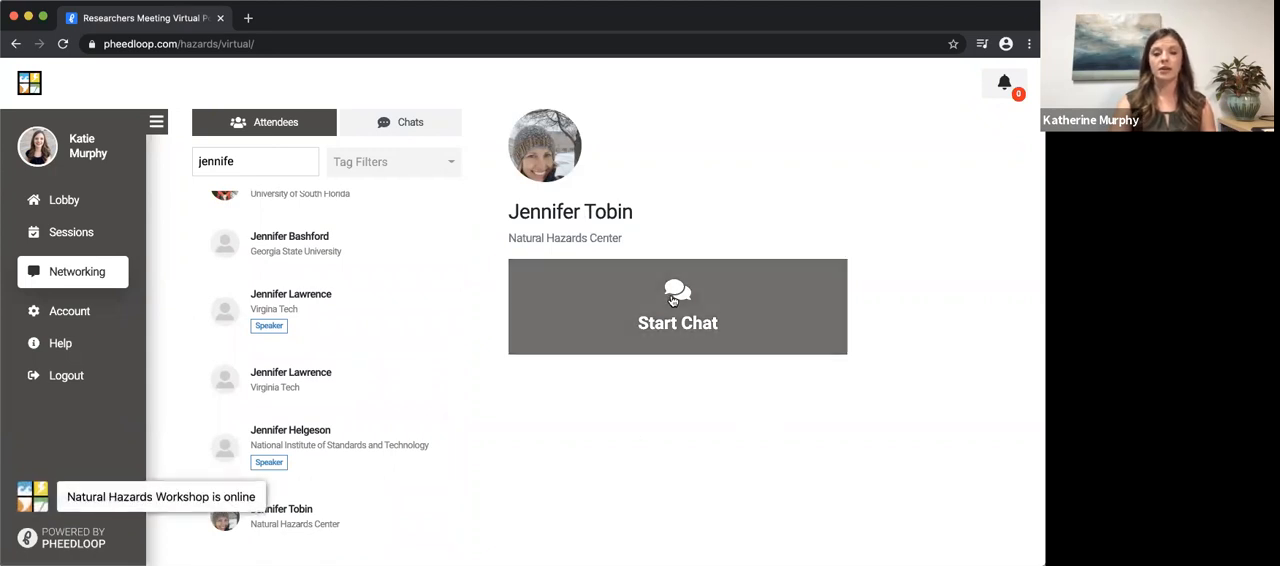
{"action": "mouse_move", "coordinate": [502, 178]}
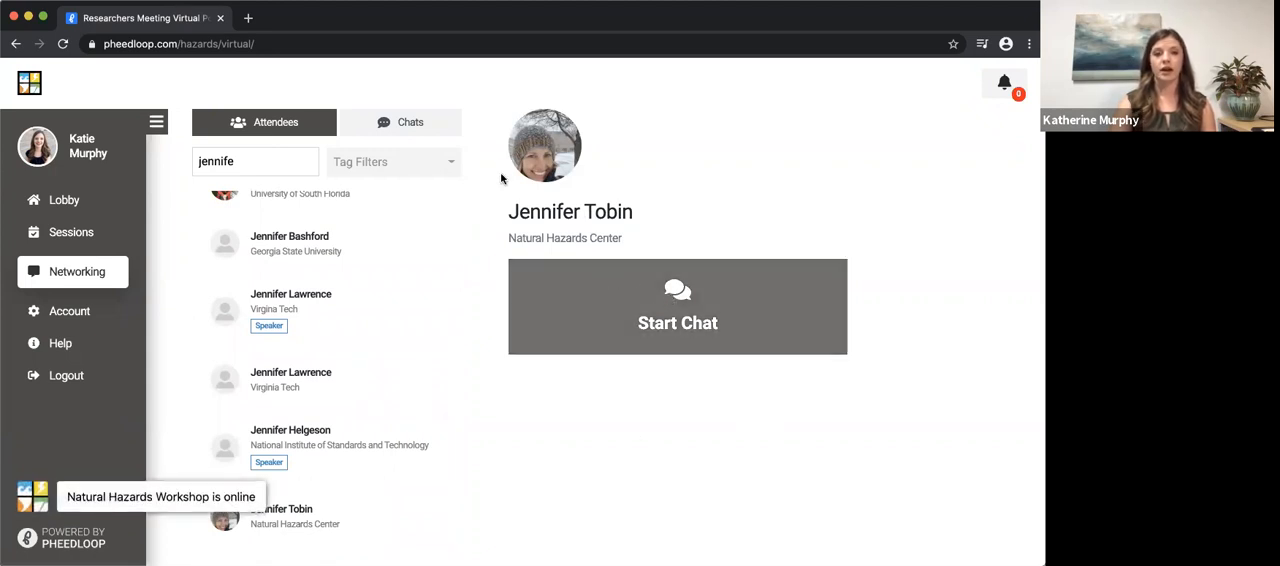
{"action": "left_click", "coordinate": [400, 122]}
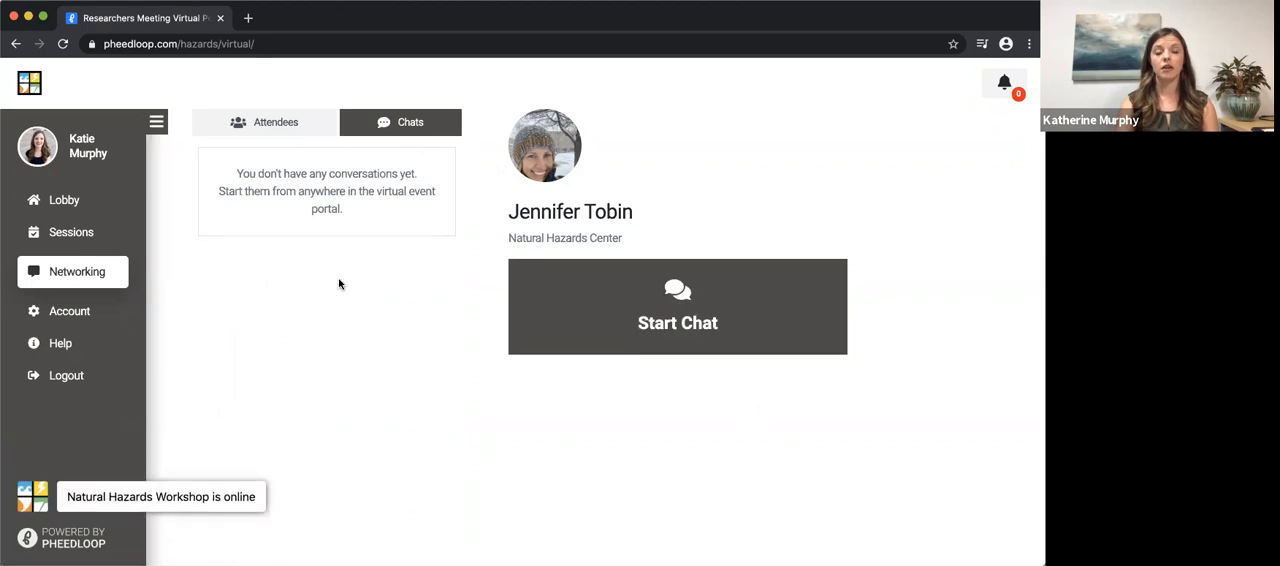
{"action": "mouse_move", "coordinate": [338, 322]}
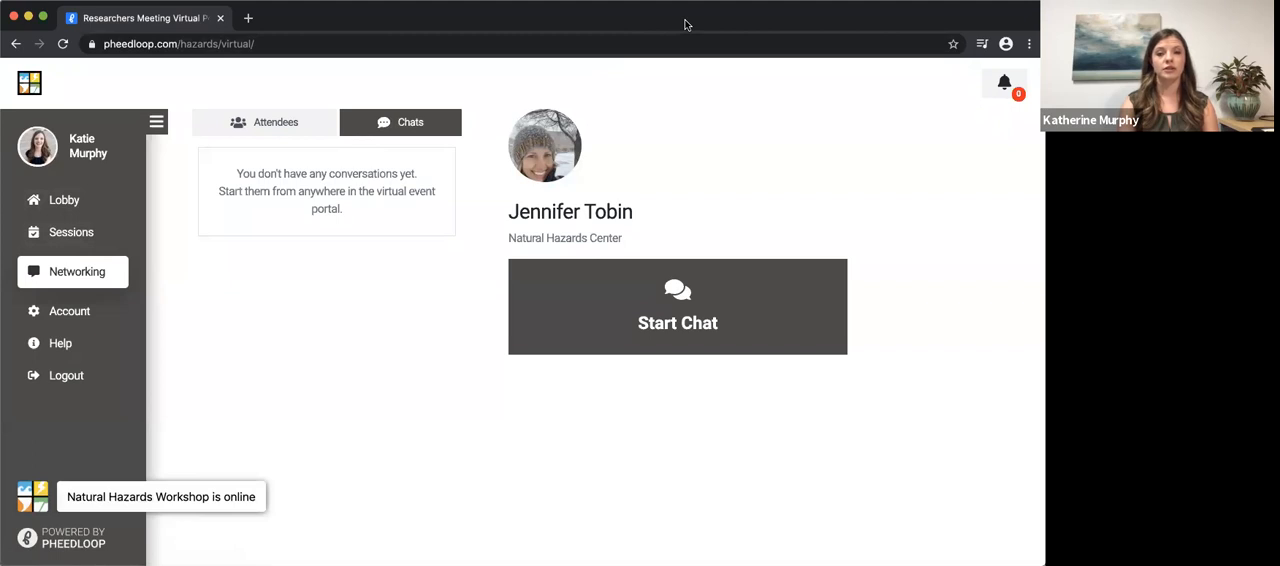
{"action": "mouse_move", "coordinate": [693, 38]}
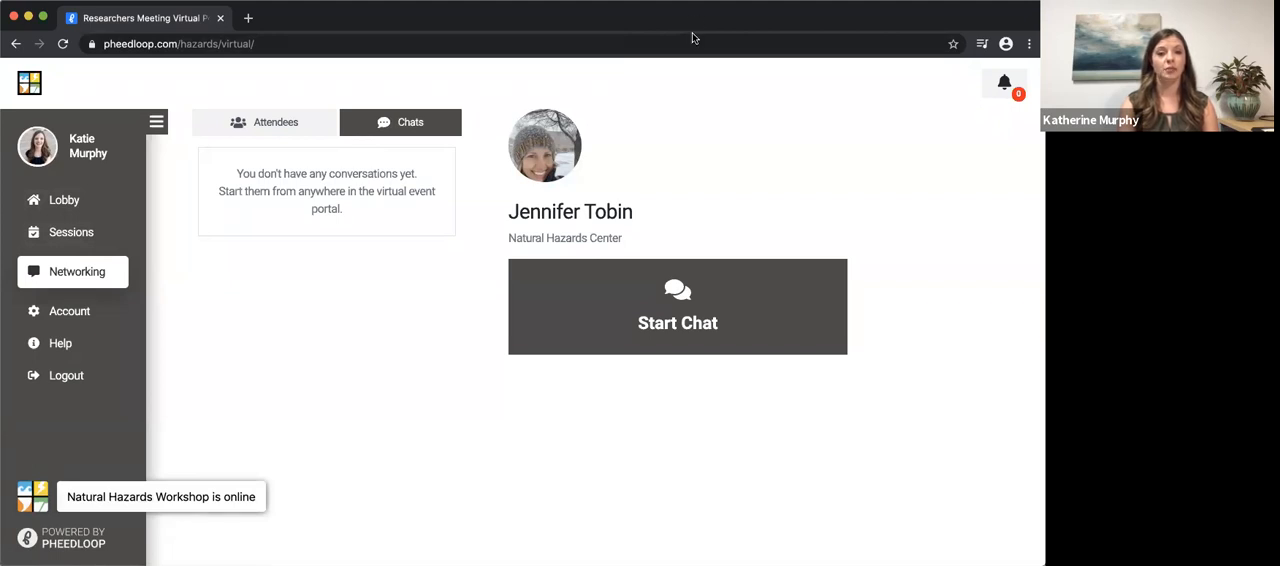